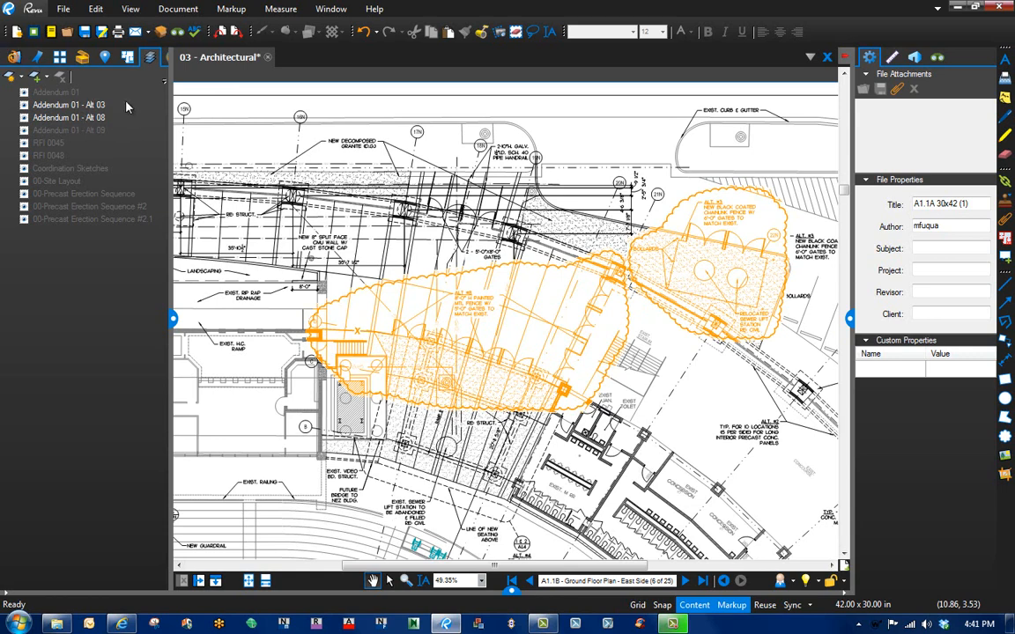
pyautogui.moveTo(149, 58)
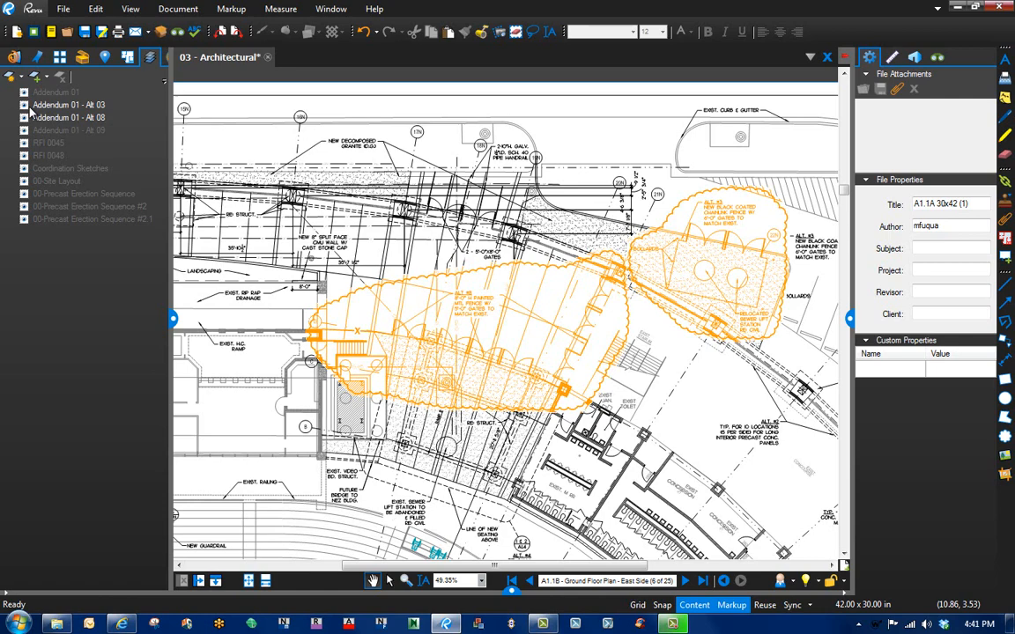
# Step: Toggle the Addendum 01 markup layer visibility off and back on in the Layers panel
pyautogui.click(69, 118)
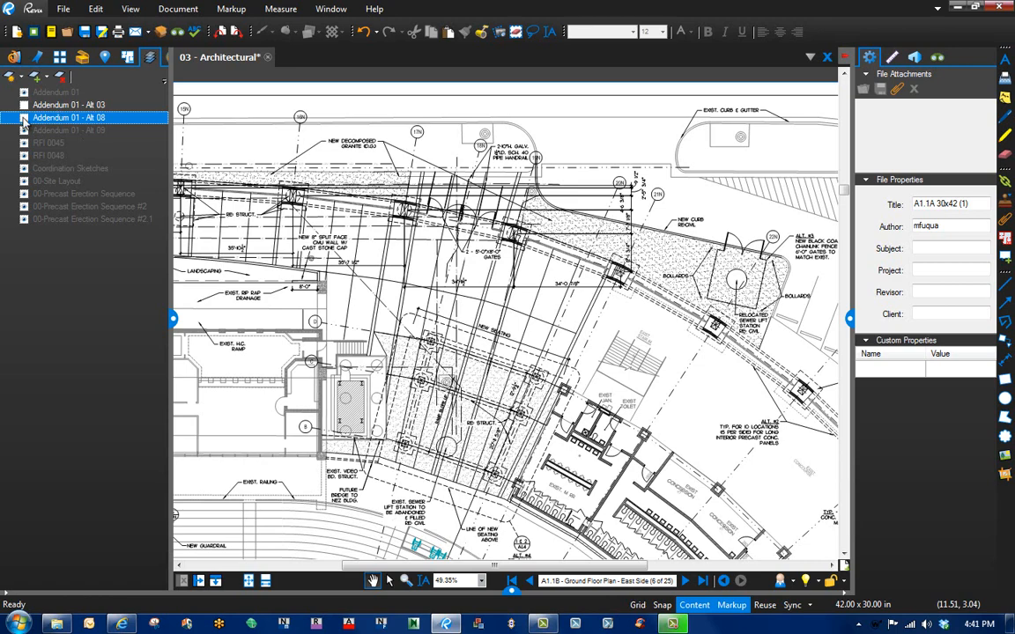
pyautogui.click(69, 105)
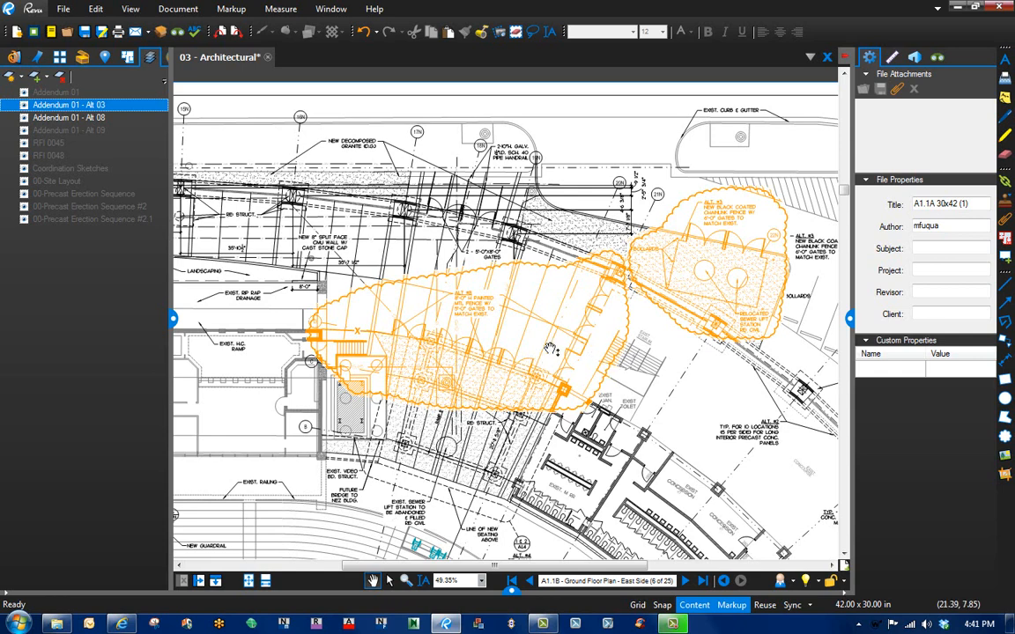
pyautogui.moveTo(546, 372)
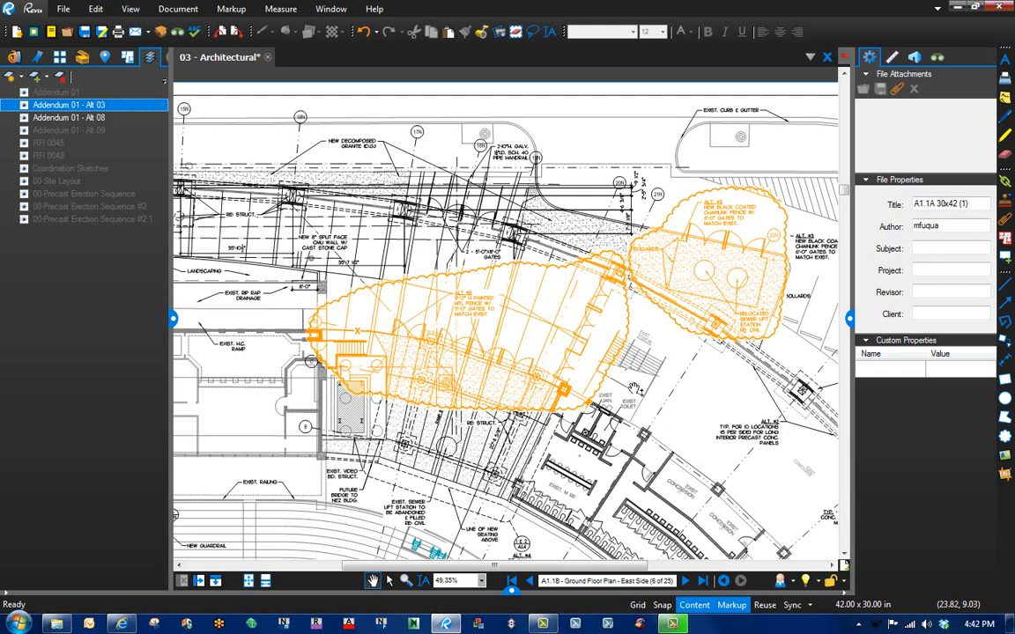
pyautogui.moveTo(665, 382)
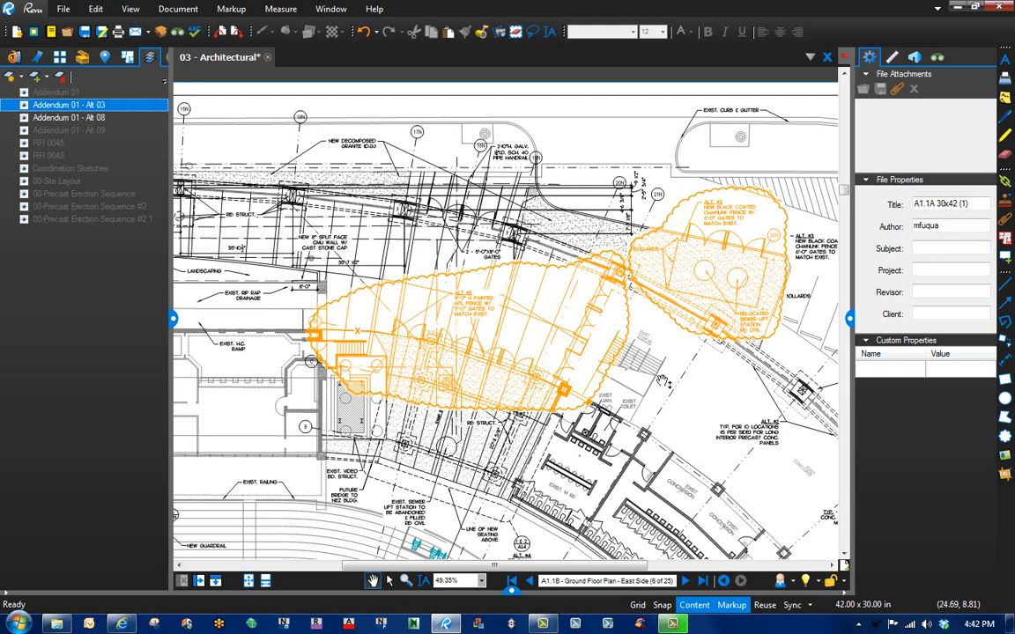
pyautogui.moveTo(731, 255)
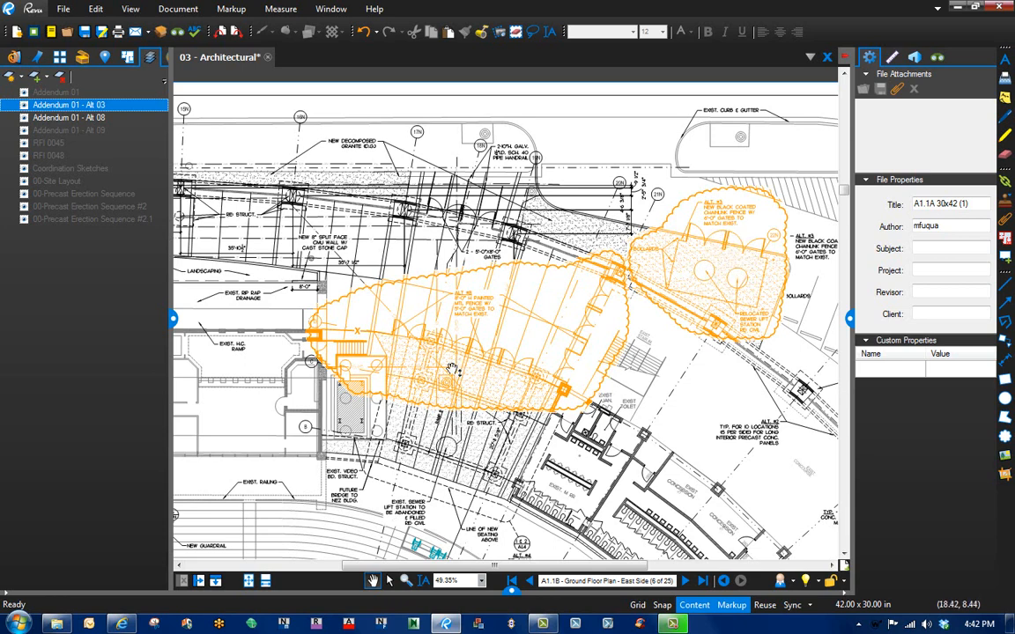
pyautogui.moveTo(508, 337)
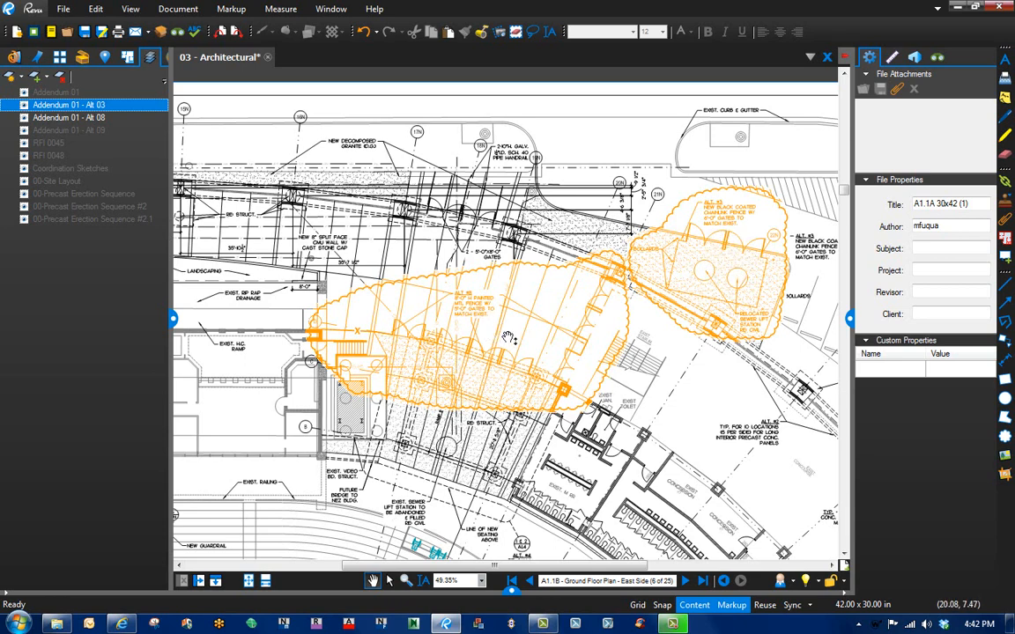
pyautogui.moveTo(709, 269)
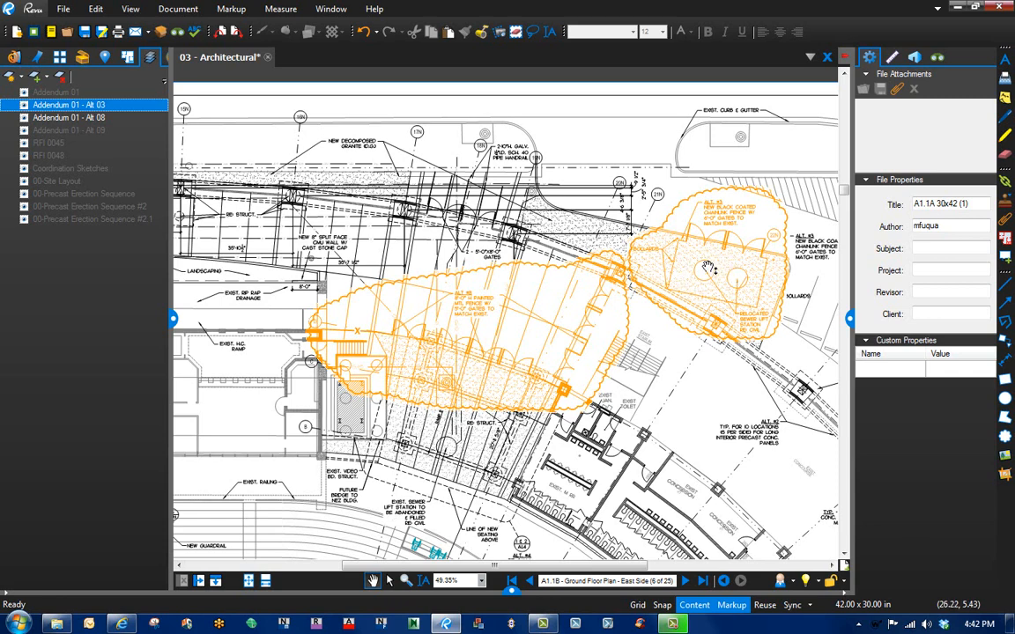
pyautogui.moveTo(486, 336)
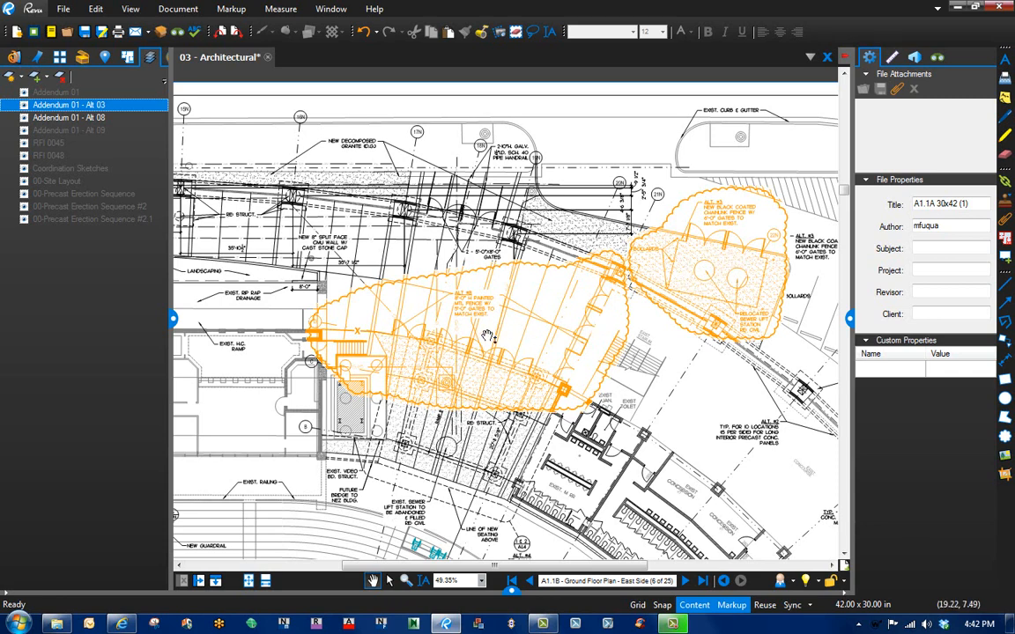
pyautogui.moveTo(478, 332)
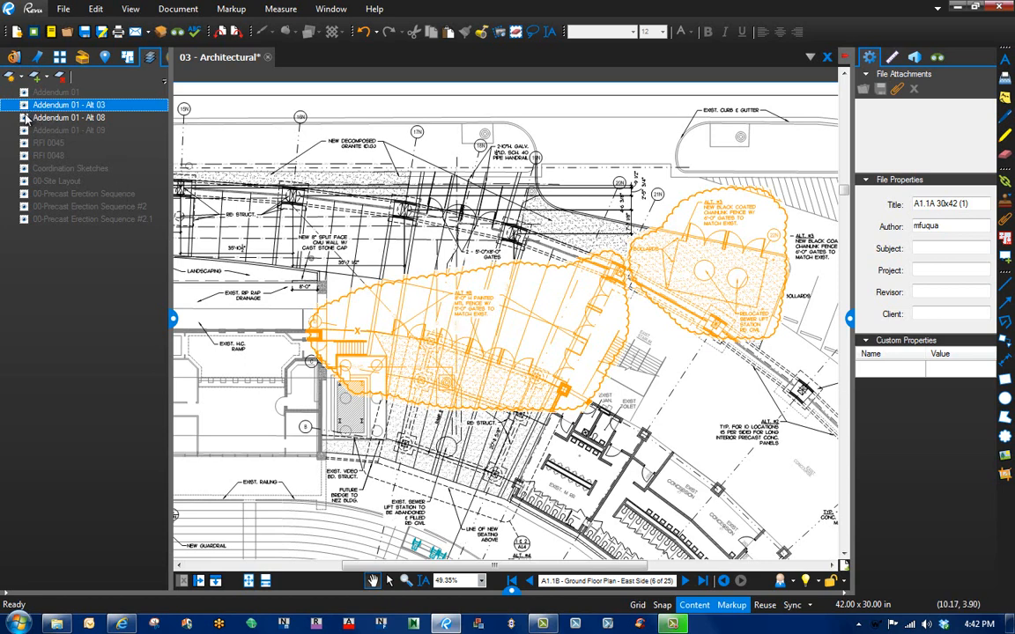
pyautogui.moveTo(100, 125)
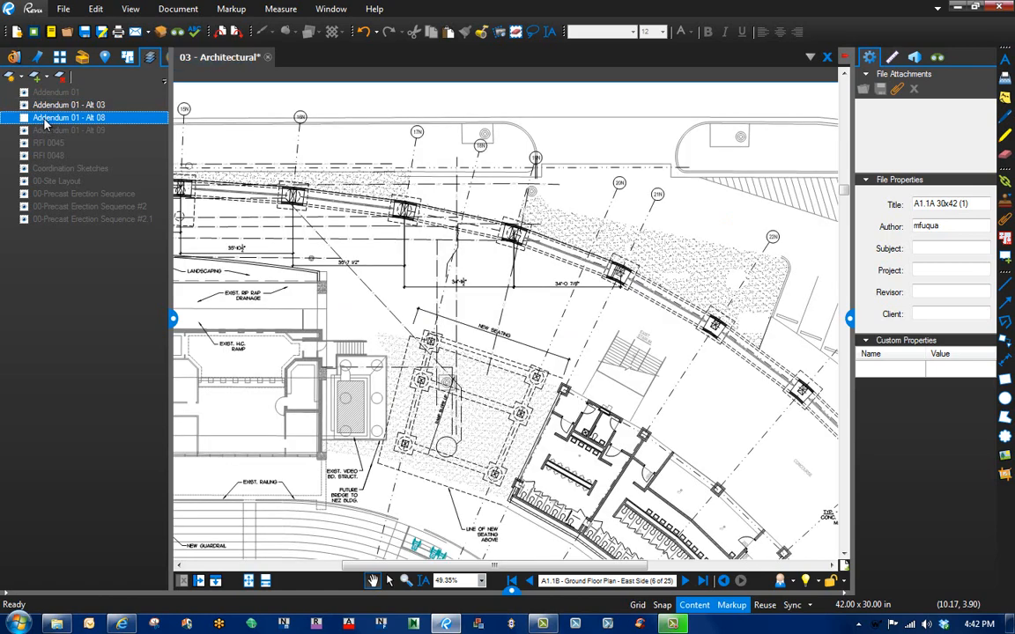
# Step: Set Addendum 01 - Alt 08's layer properties to default state Off and locked
pyautogui.rightClick(68, 117)
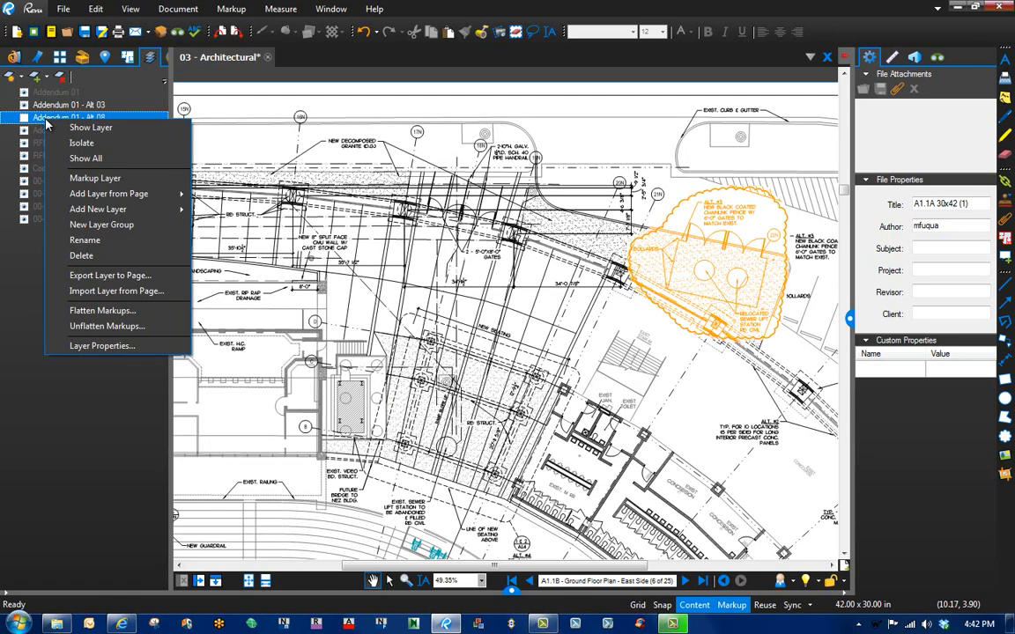
pyautogui.click(106, 353)
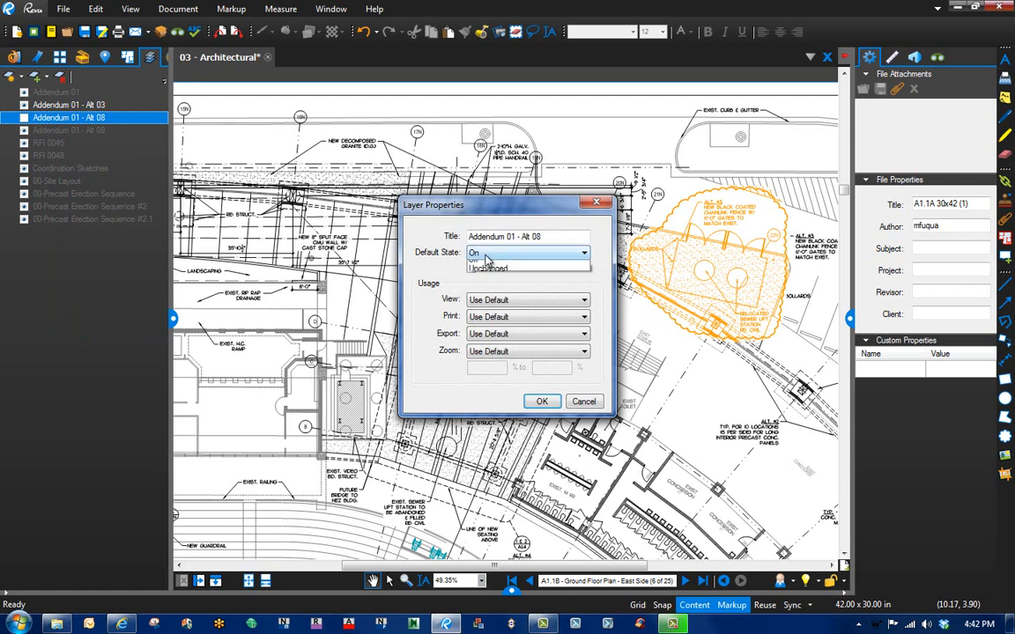
pyautogui.click(473, 253)
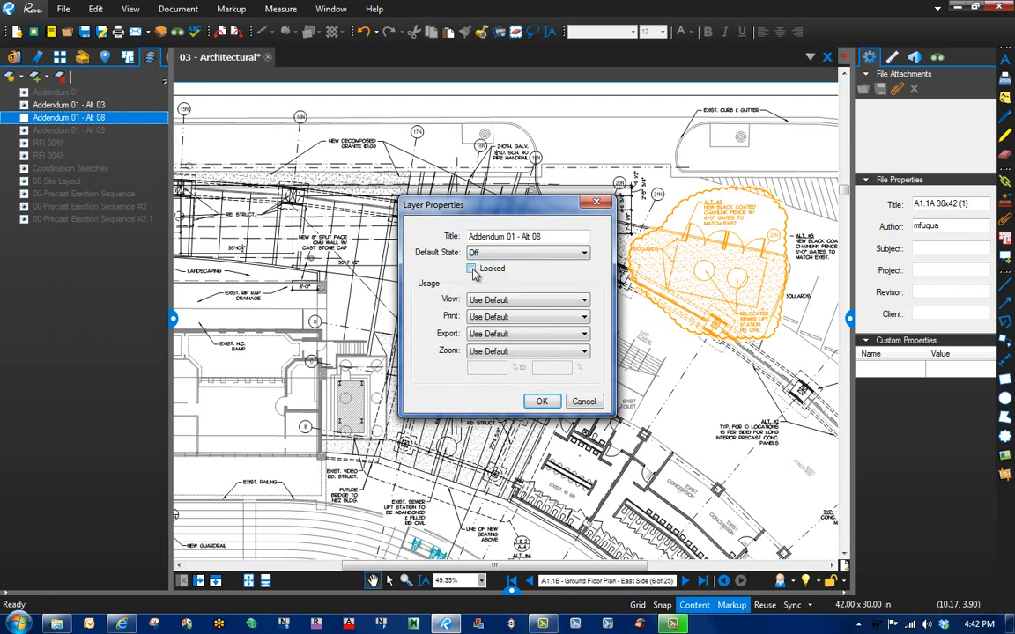
pyautogui.click(542, 401)
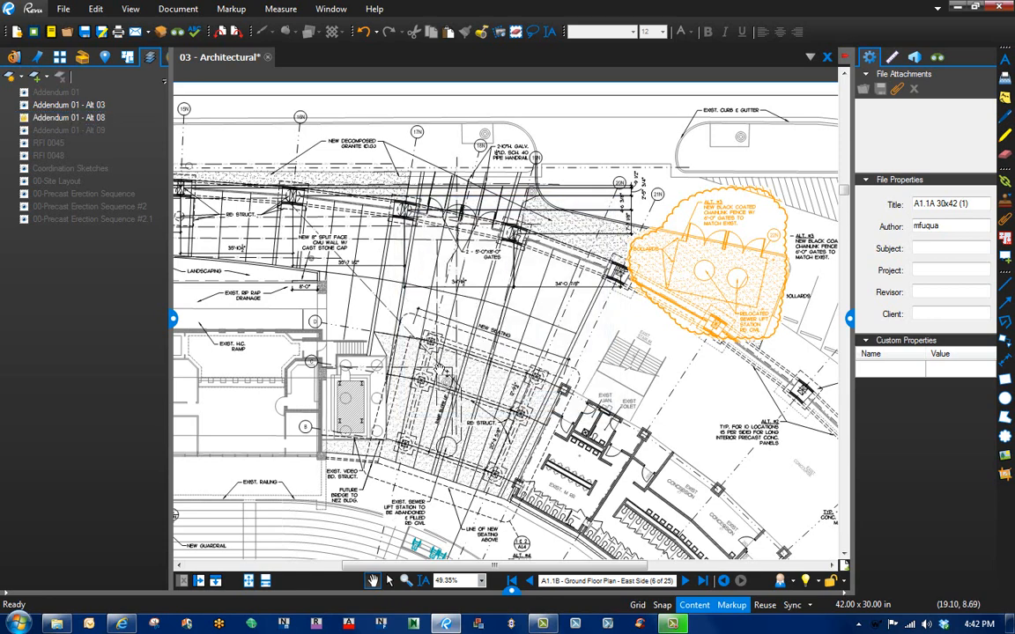
# Step: Lock Addendum 01 - Alt 03 in Layer Properties, keeping default state On, then select it
pyautogui.rightClick(69, 105)
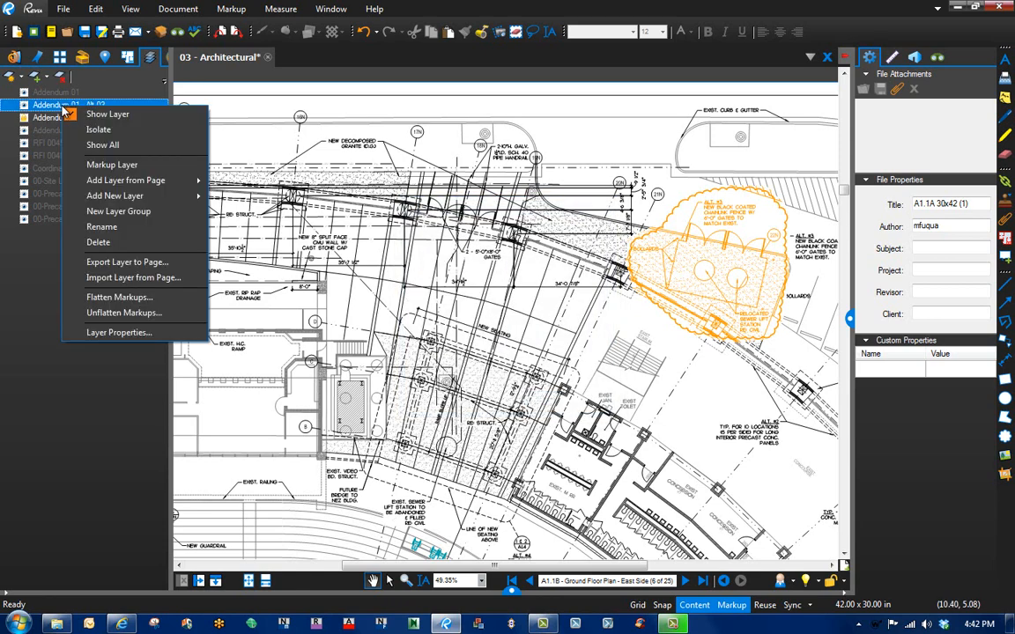
pyautogui.click(119, 332)
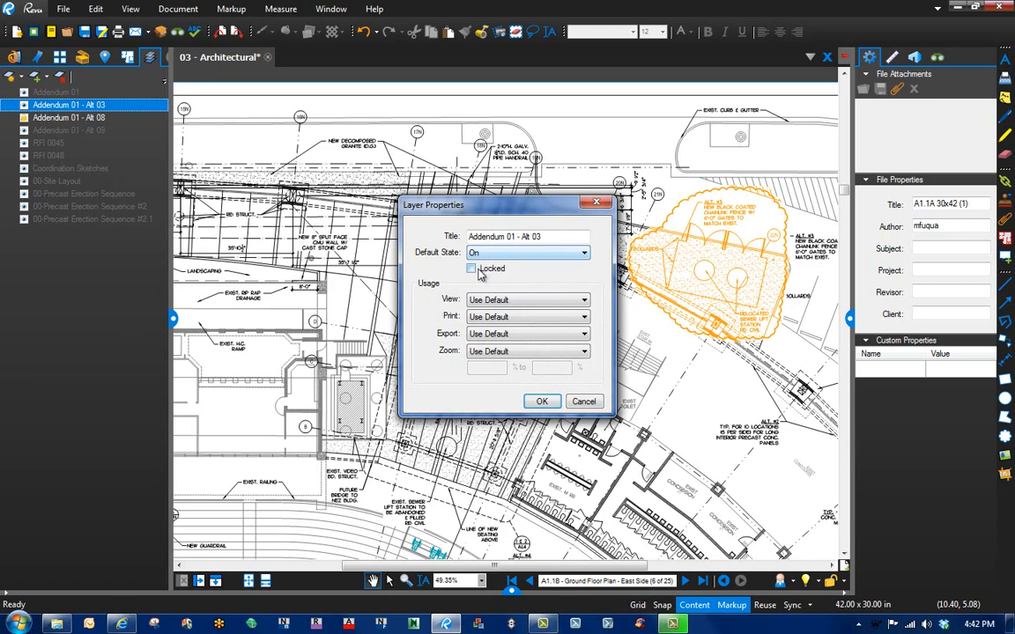
pyautogui.click(542, 400)
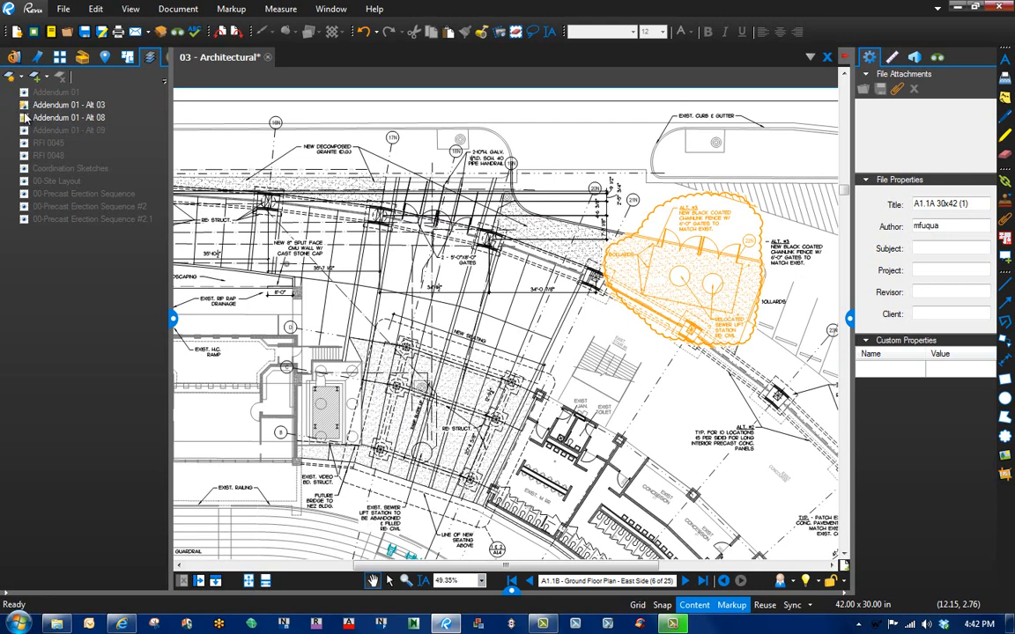
pyautogui.click(69, 105)
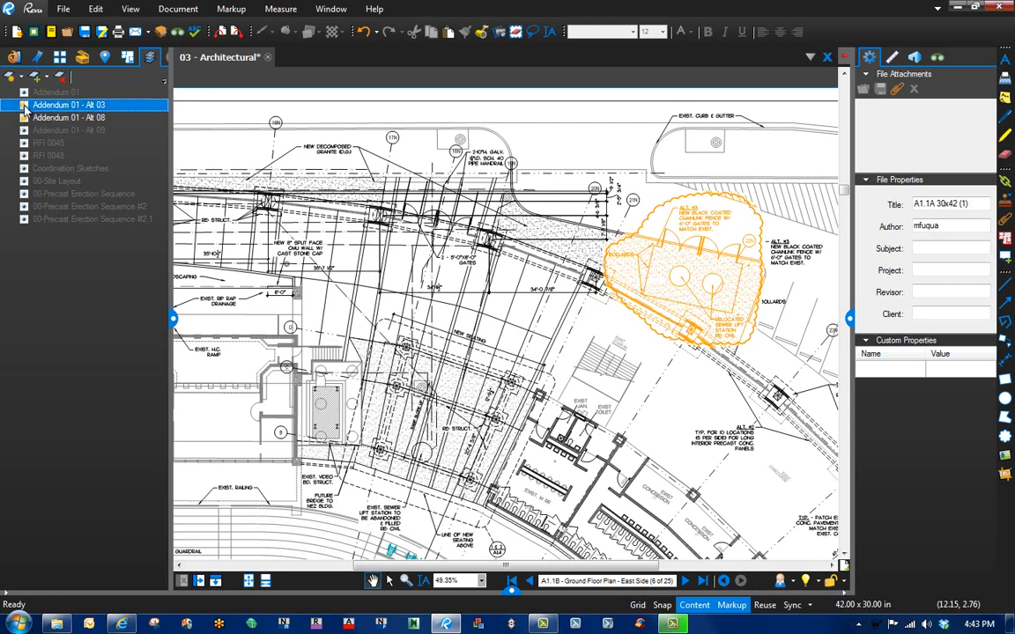